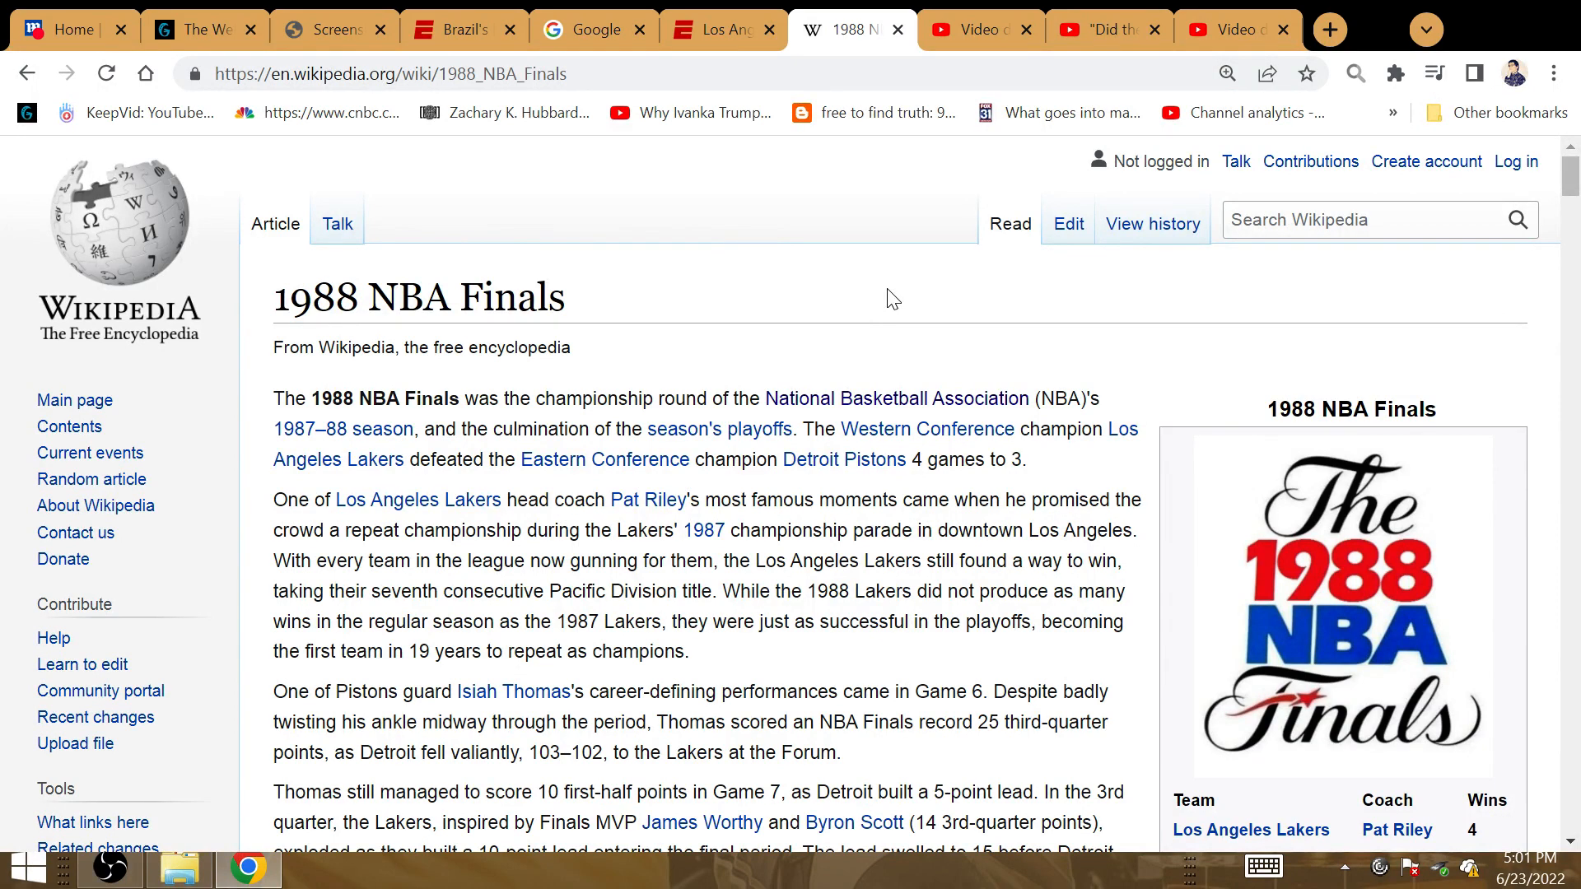
{"action": "mouse_move", "coordinate": [819, 422]}
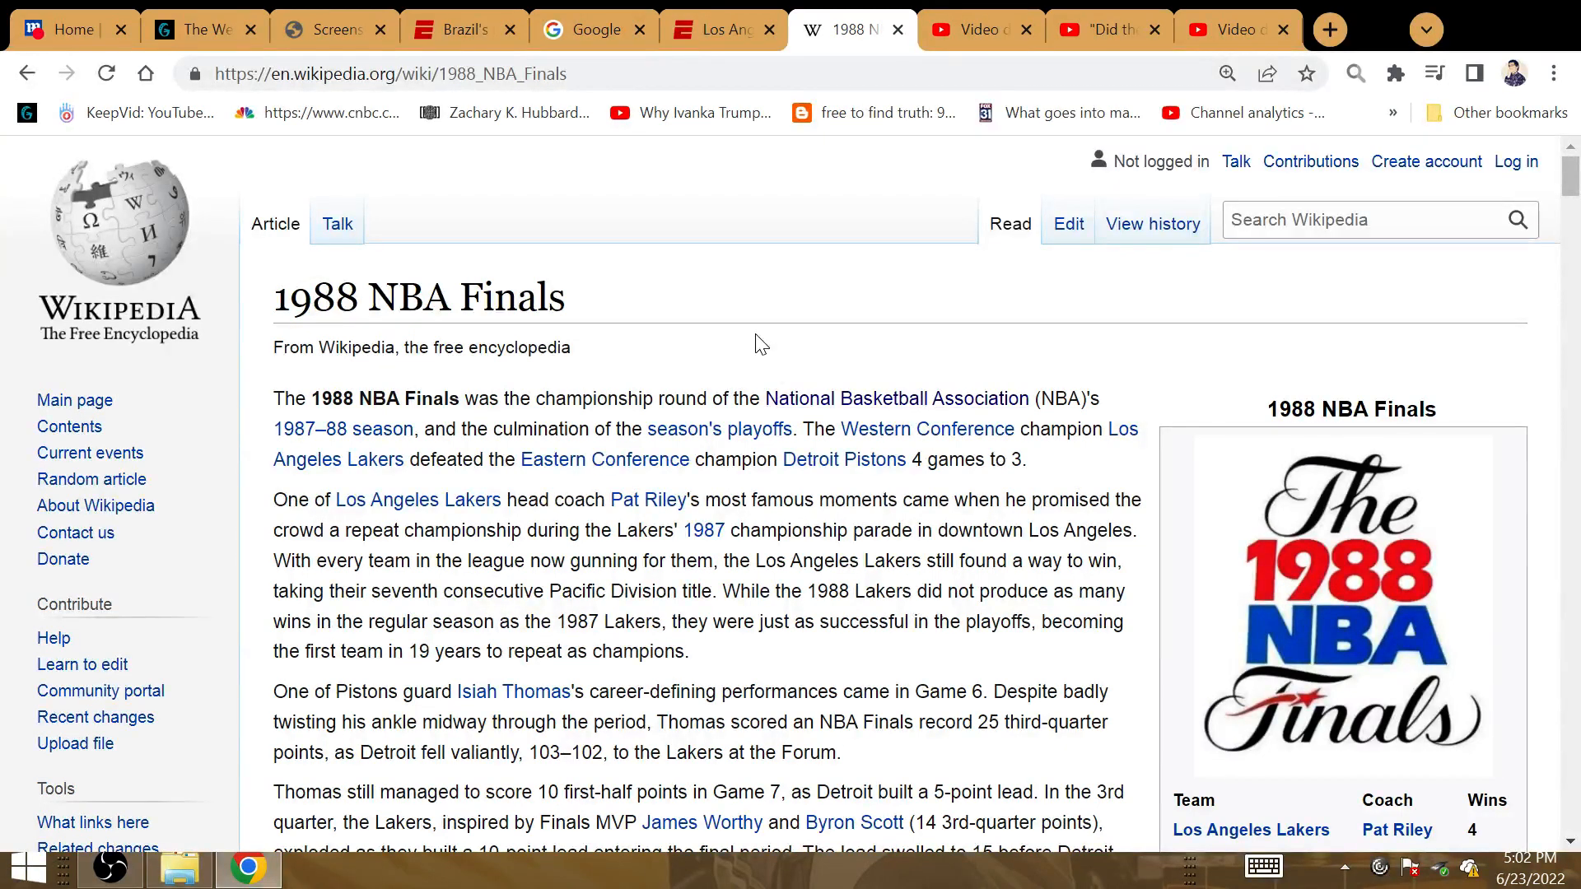
{"action": "mouse_move", "coordinate": [292, 15]}
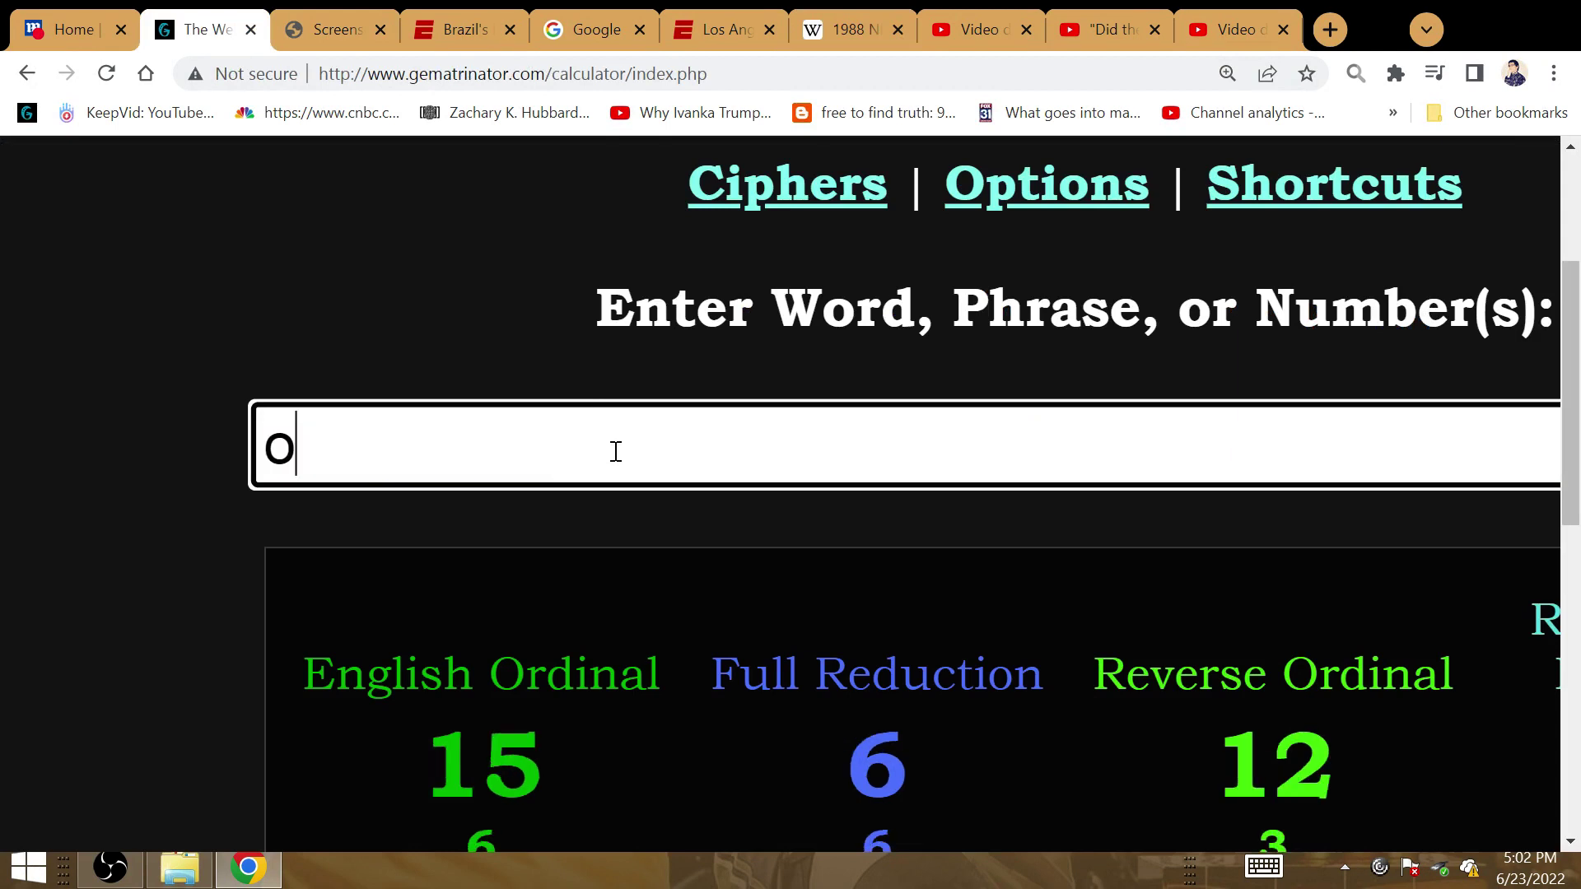
Replace 'orlando' with 'heat' in Gematrinator, showing Ordinal 34, Reduction 16, Reverse 74.
{"action": "type", "text": "rlando"}
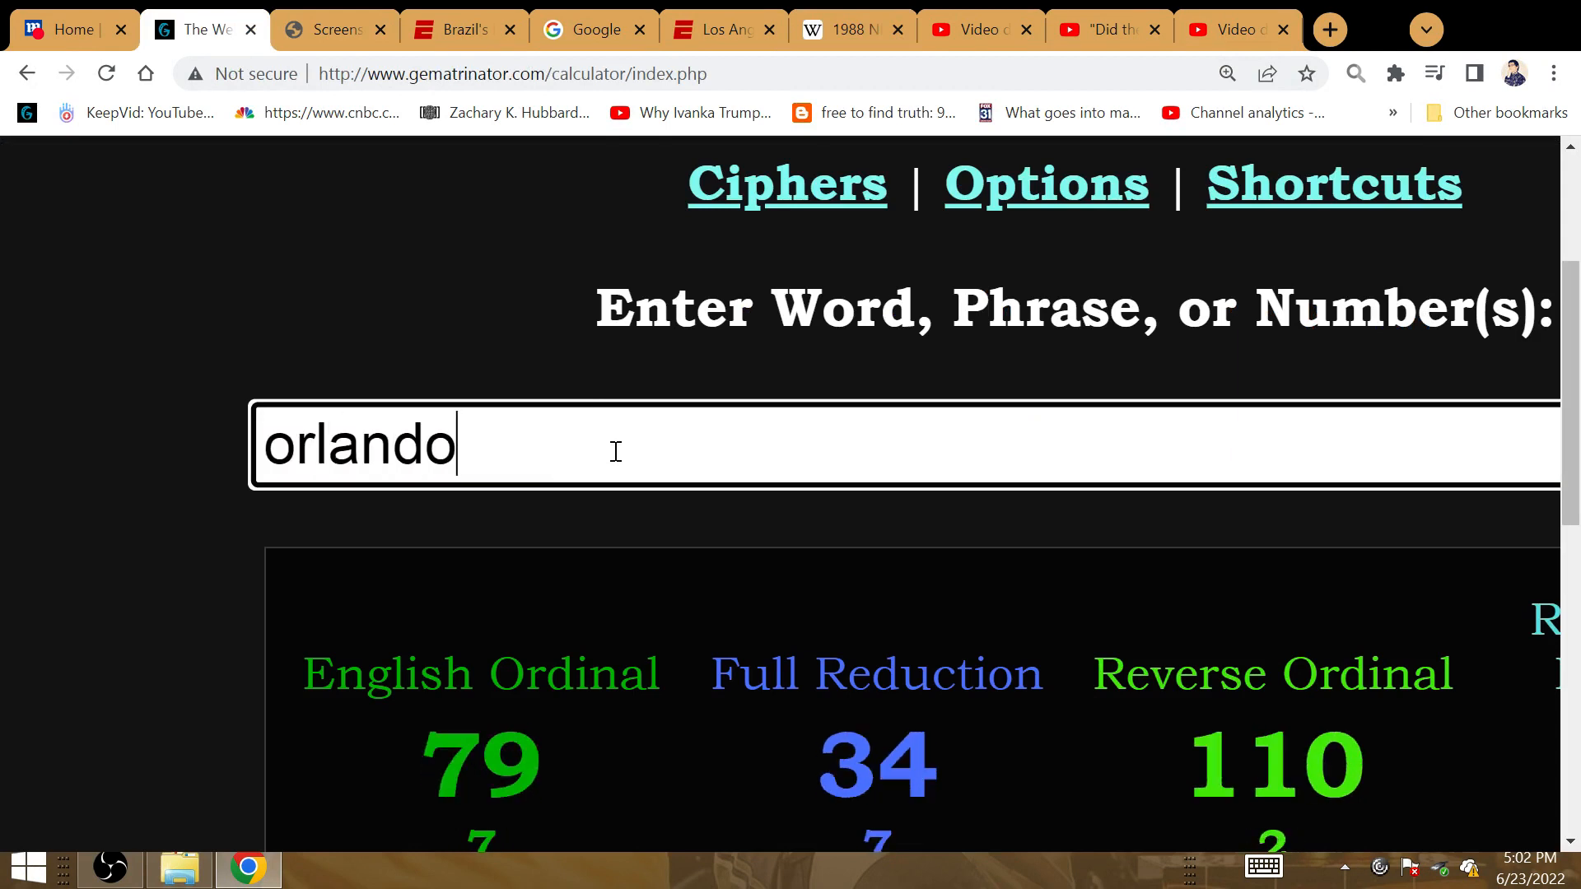
{"action": "key", "text": "Backspace"}
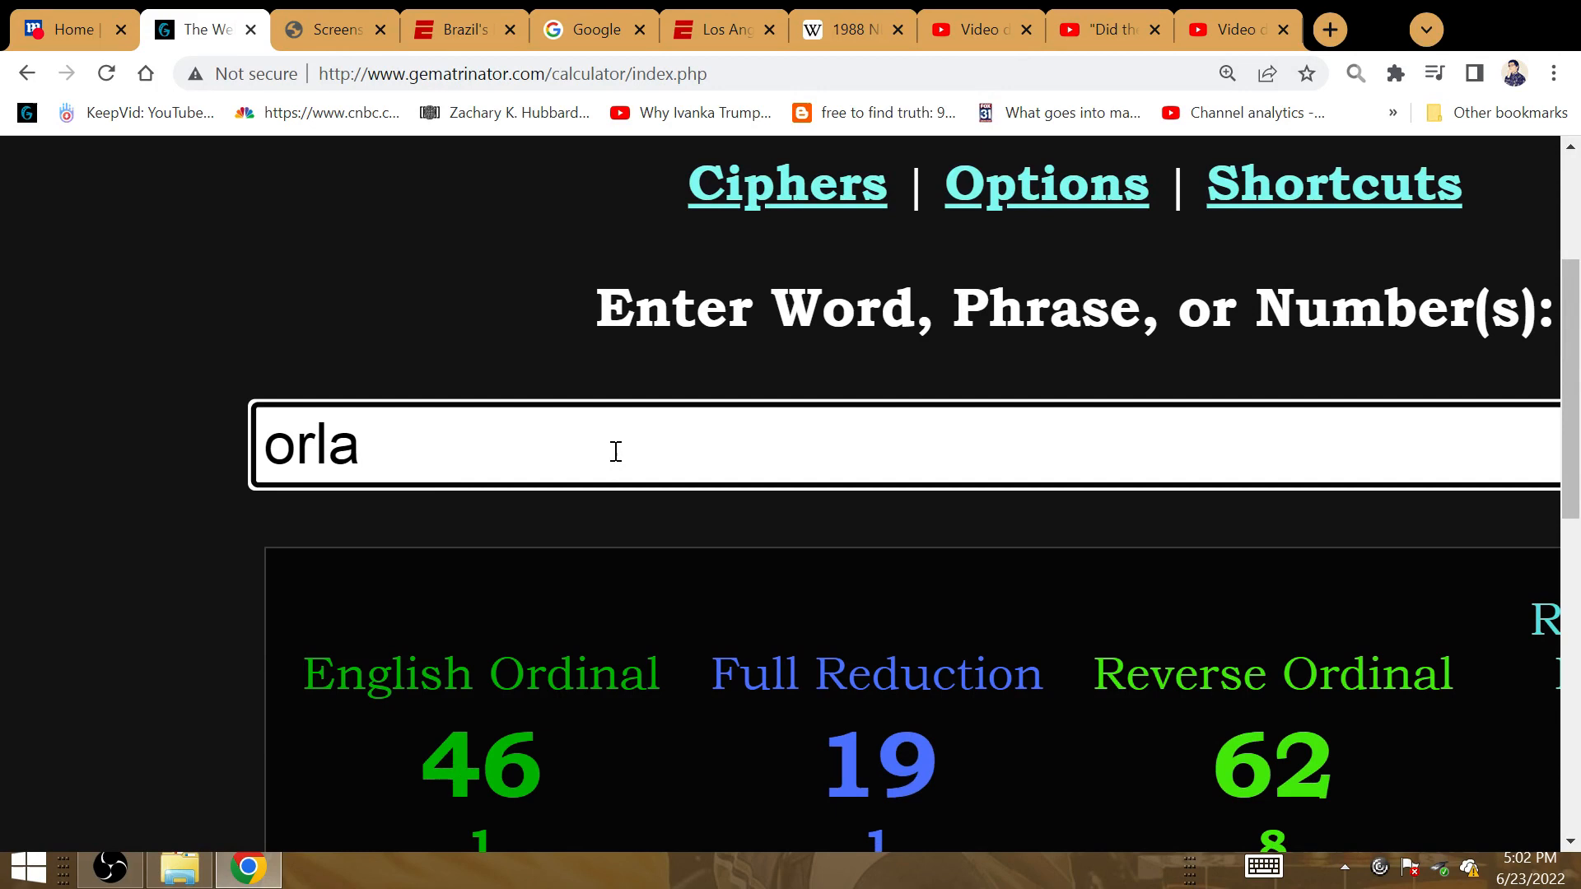
{"action": "type", "text": "heat"}
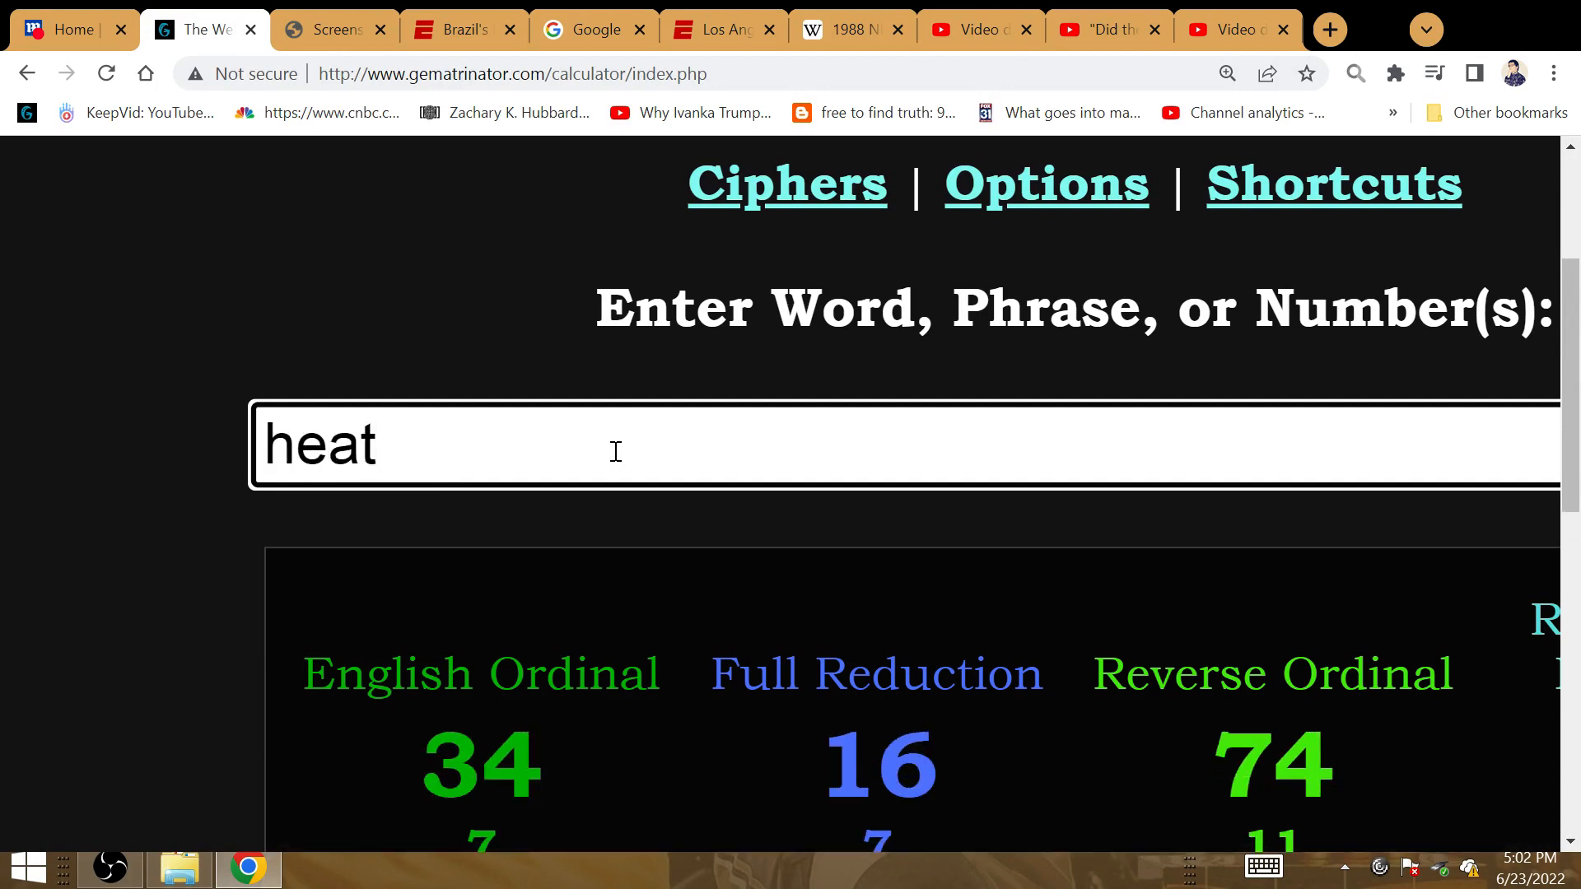
{"action": "mouse_move", "coordinate": [566, 426]}
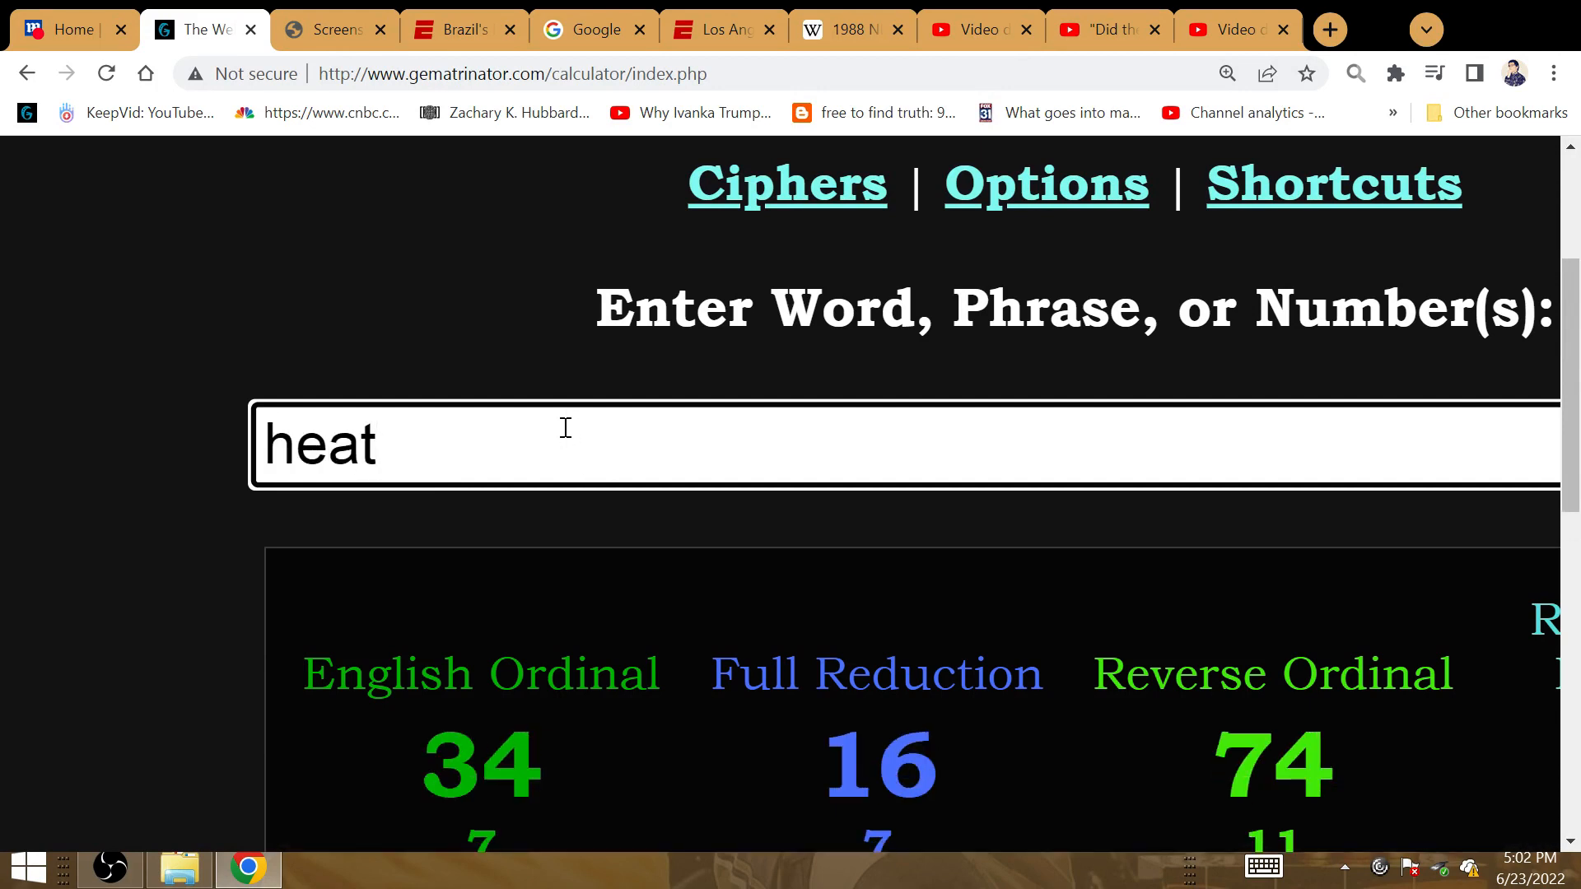
{"action": "mouse_move", "coordinate": [315, 720]}
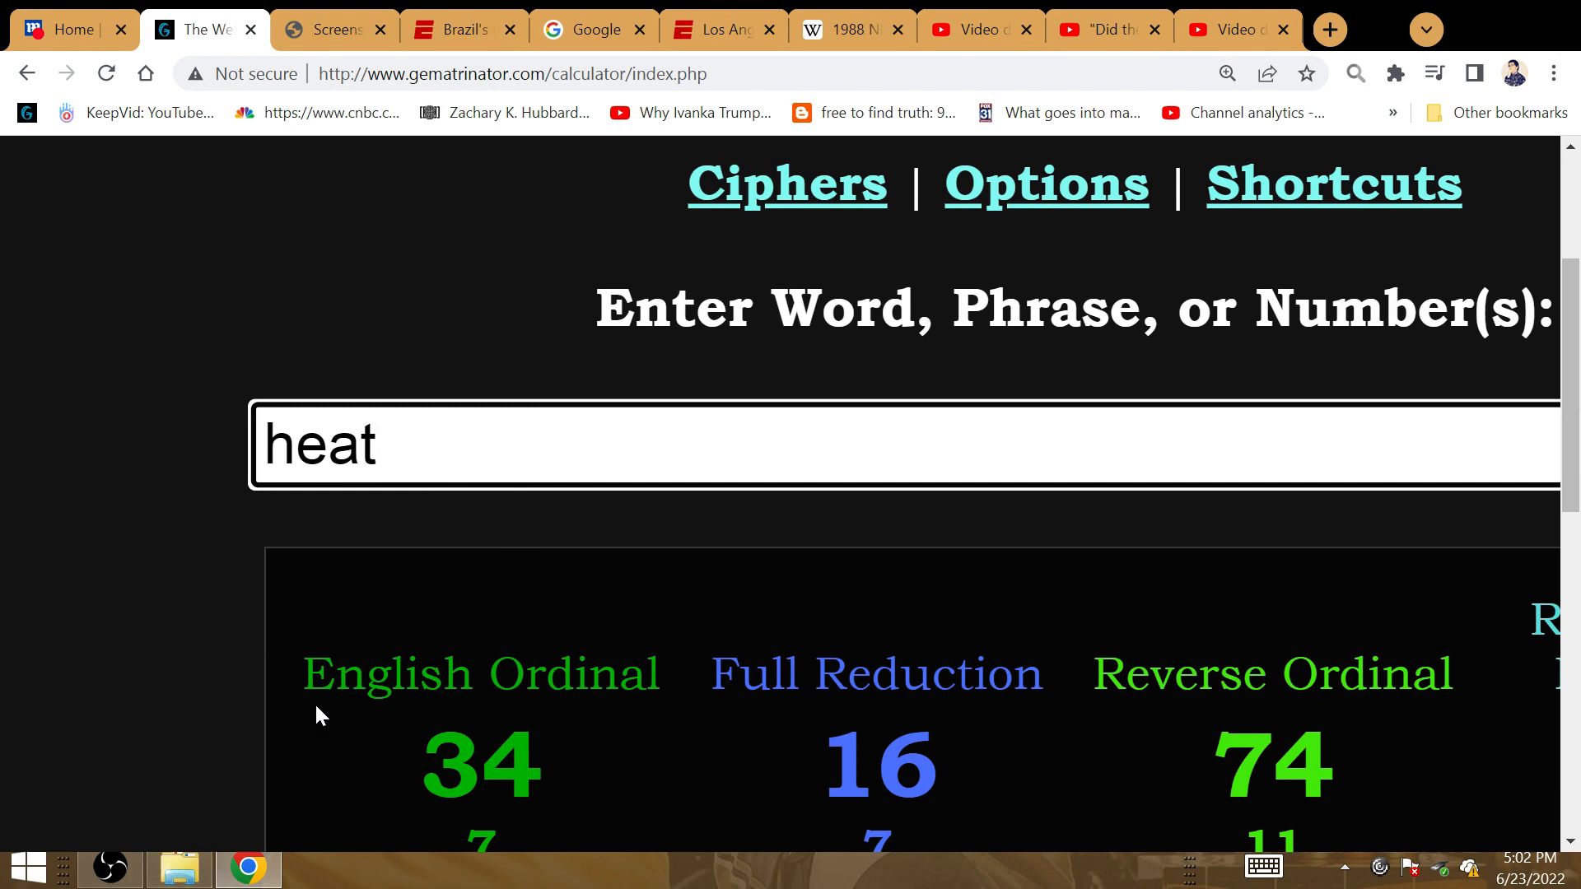
{"action": "mouse_move", "coordinate": [222, 771]}
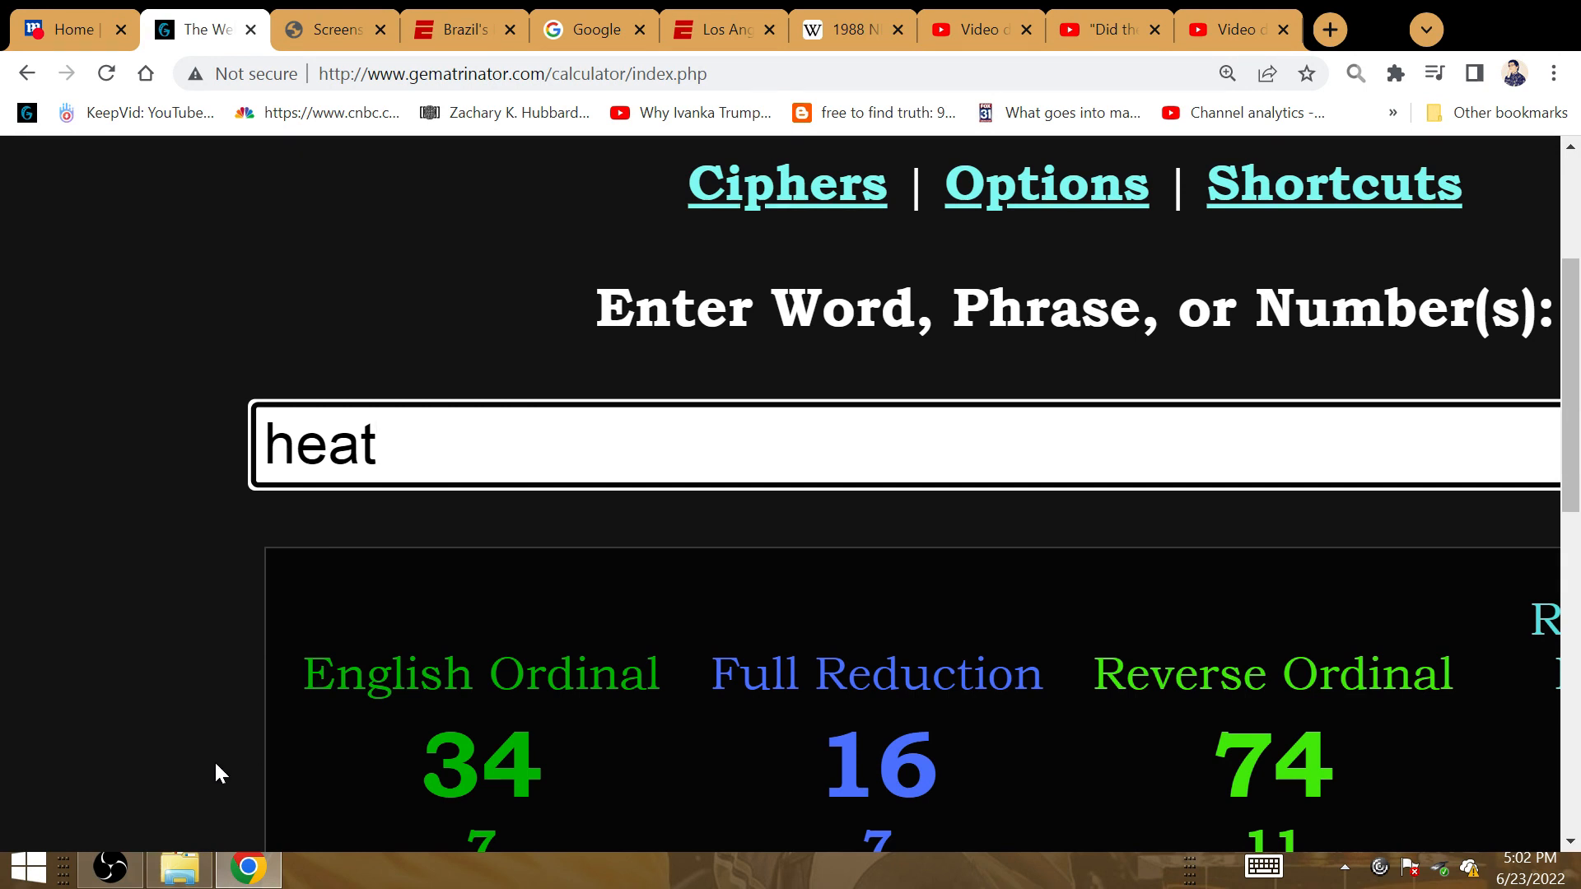